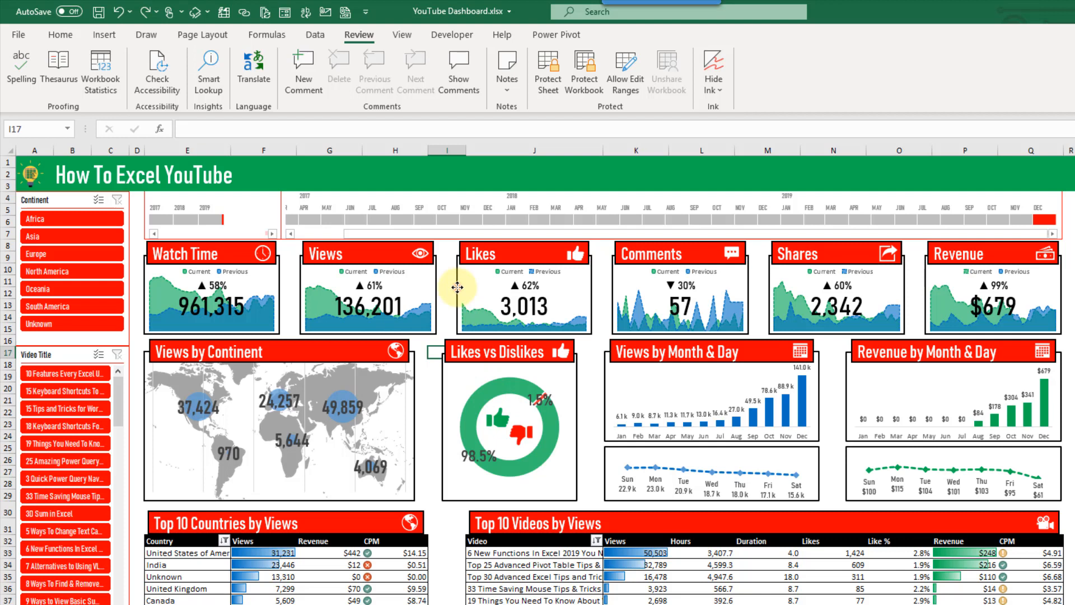
Step: Select the Likes panel group together with the Comments panel group on the dashboard
left_click(523, 287)
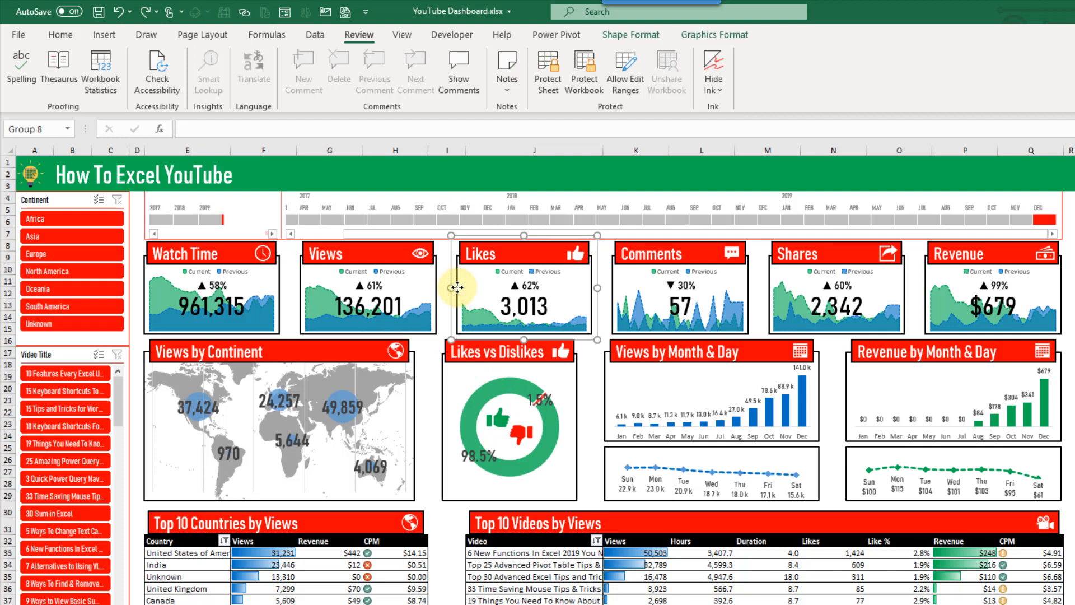
left_click(655, 287)
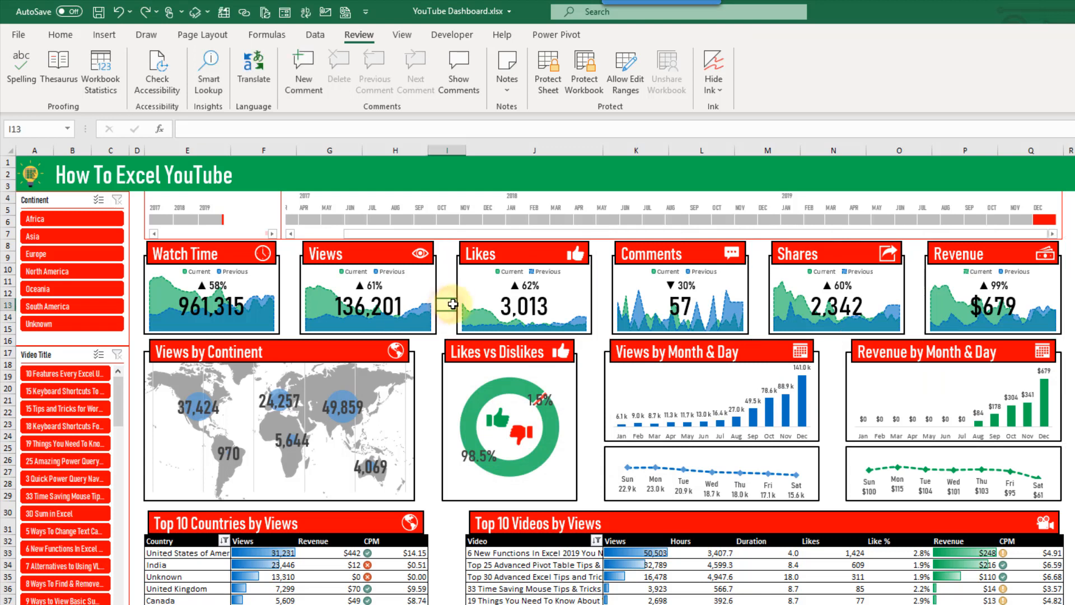
left_click(459, 302)
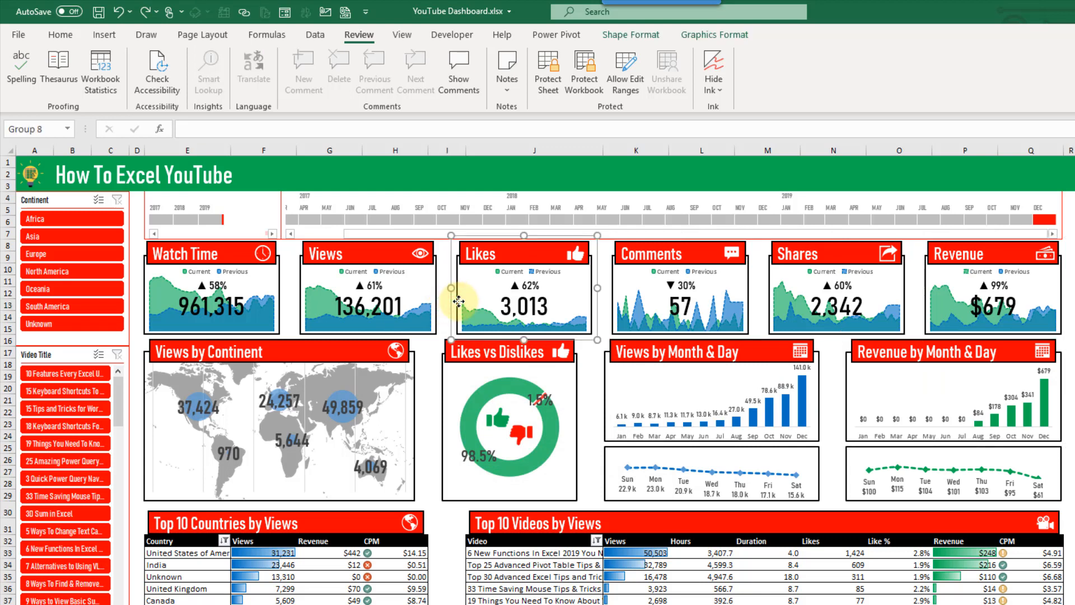
key("ctrl+a")
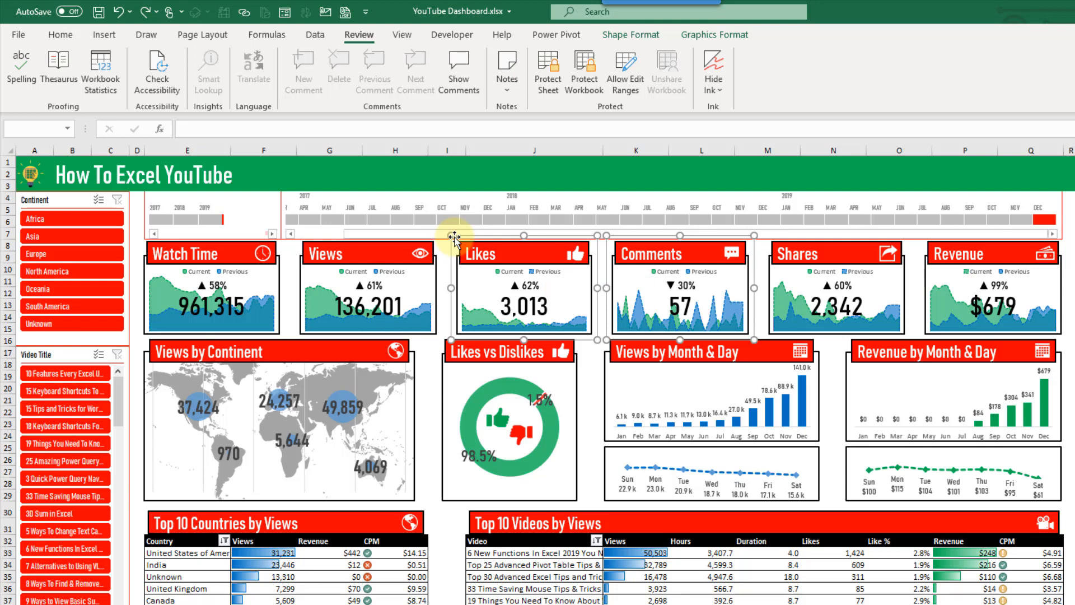
Step: Add the Select Objects command from All Commands to the Quick Access Toolbar
right_click(326, 13)
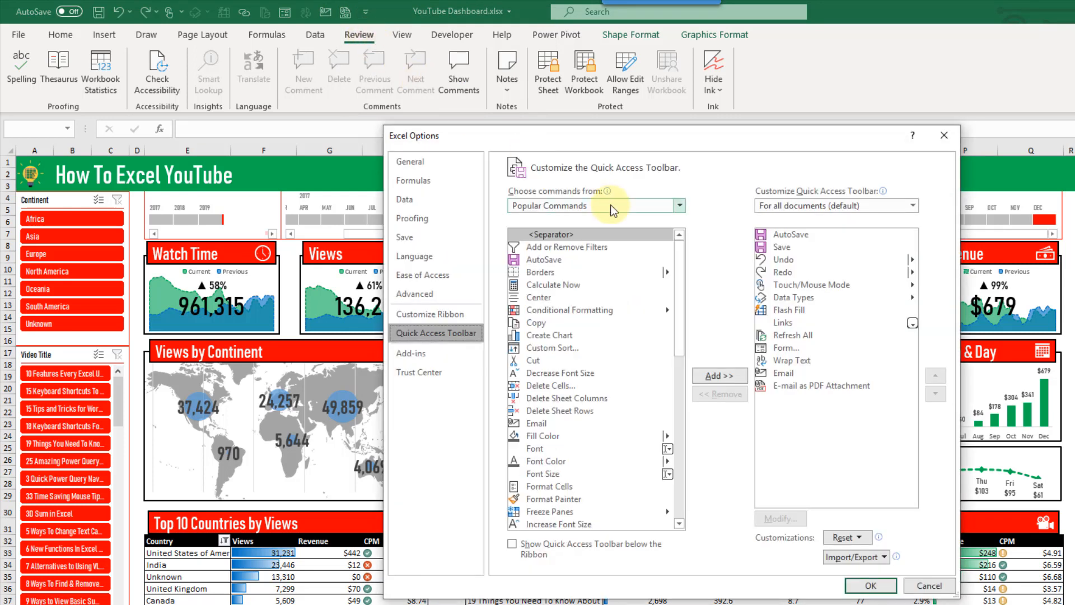
left_click(680, 206)
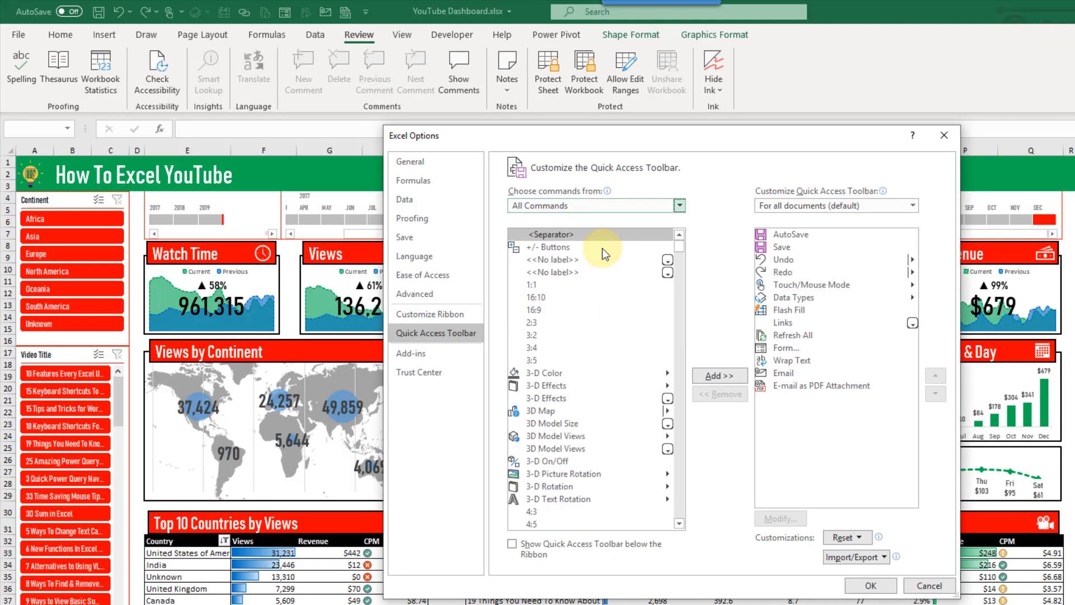
left_click(532, 335)
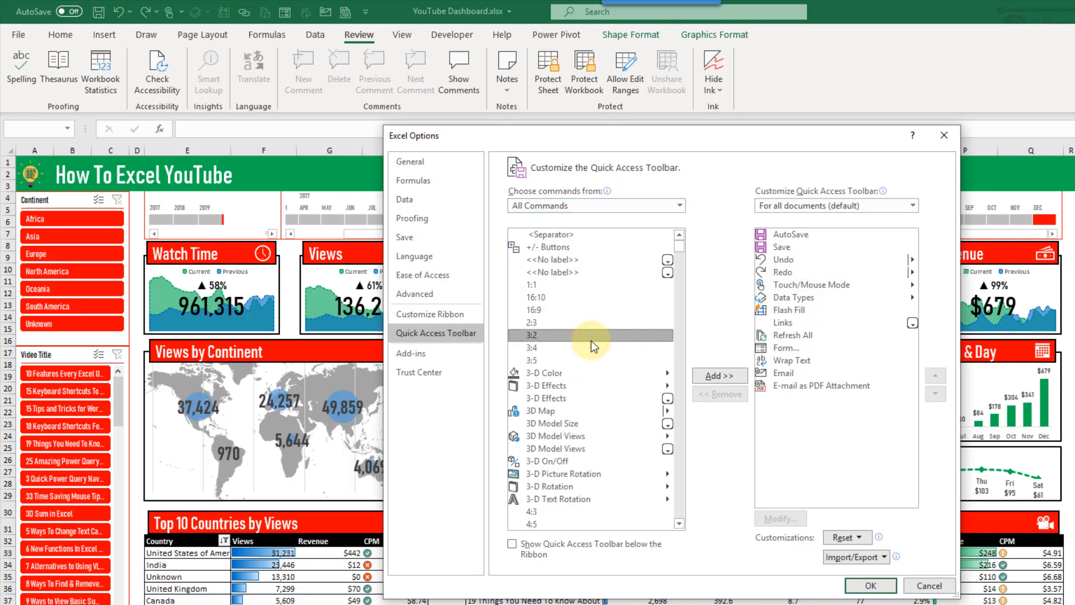
scroll("down", 3)
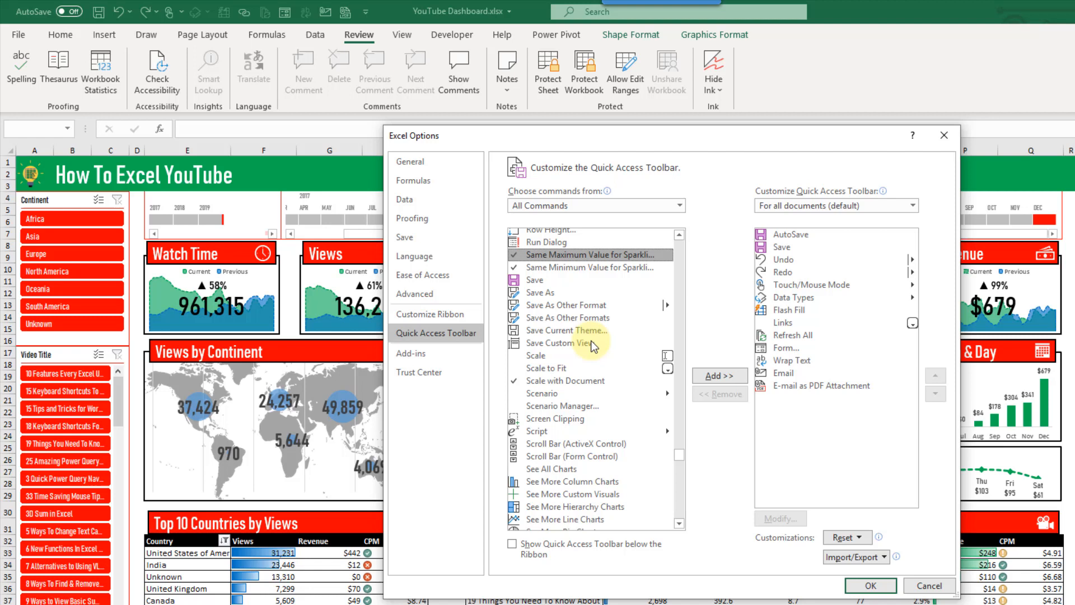
scroll("down", 3)
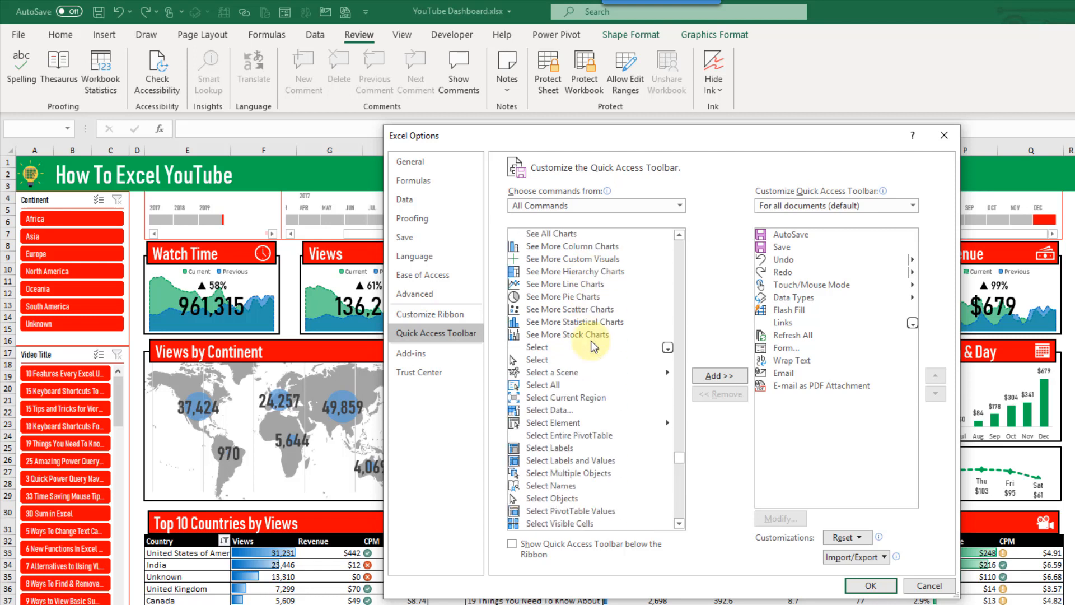
mouse_move(573, 470)
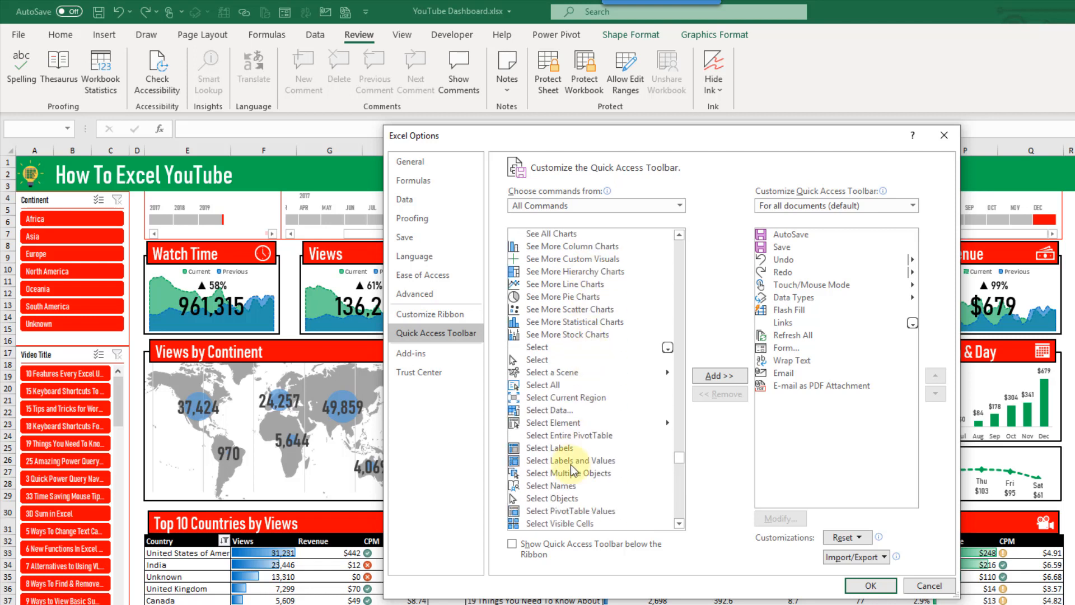
left_click(552, 498)
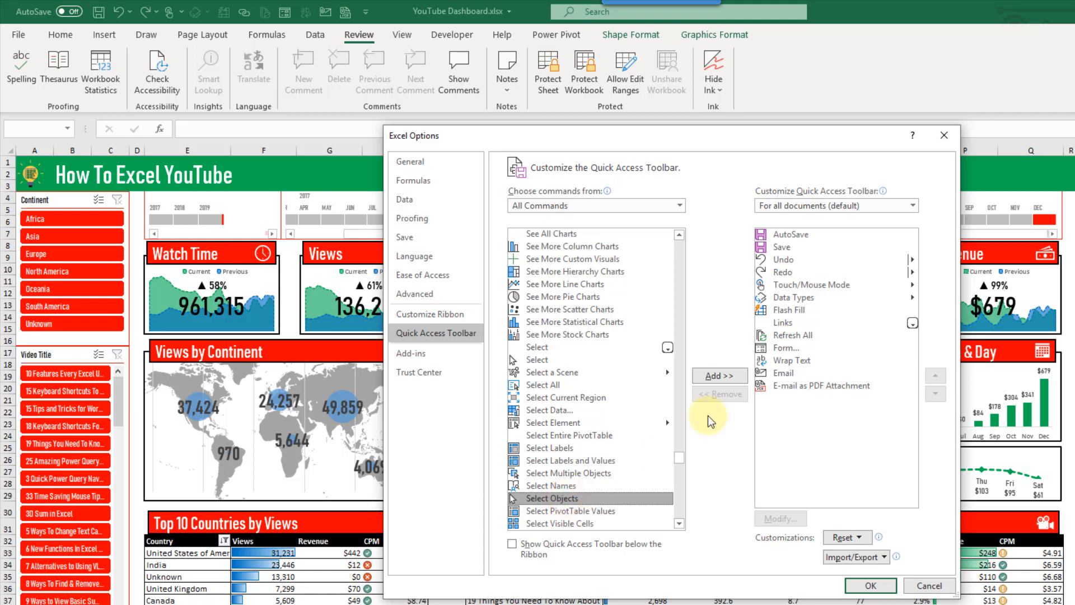
left_click(718, 376)
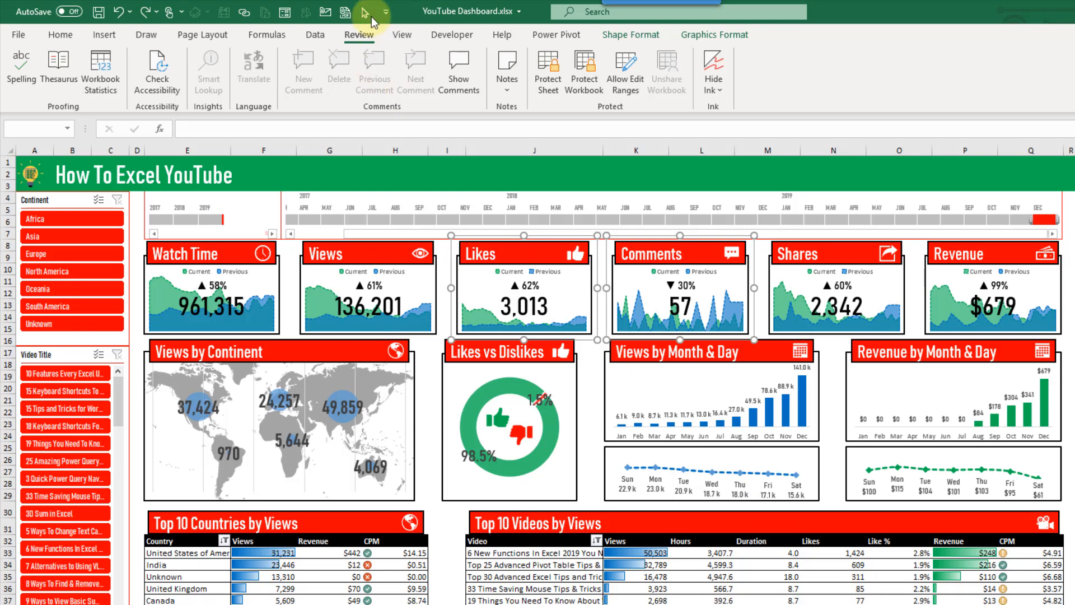
mouse_move(364, 11)
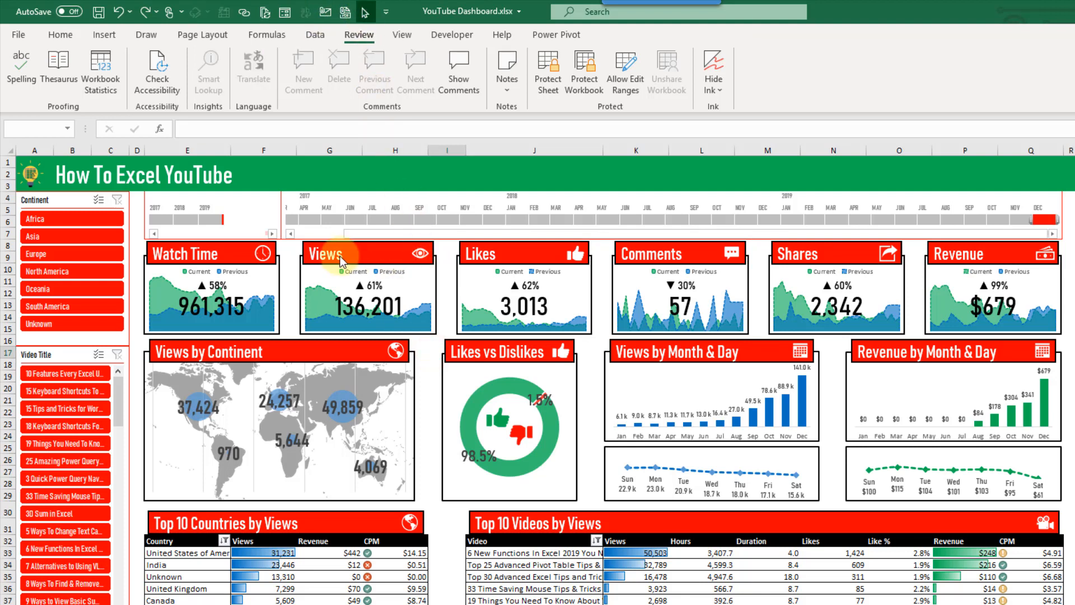
mouse_move(155, 286)
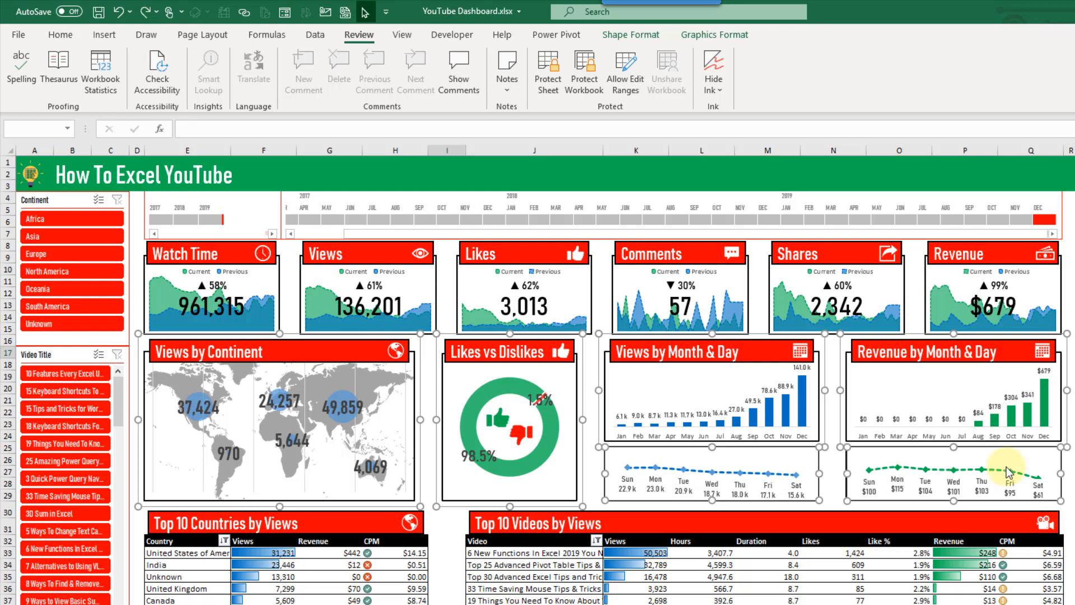
mouse_move(282, 404)
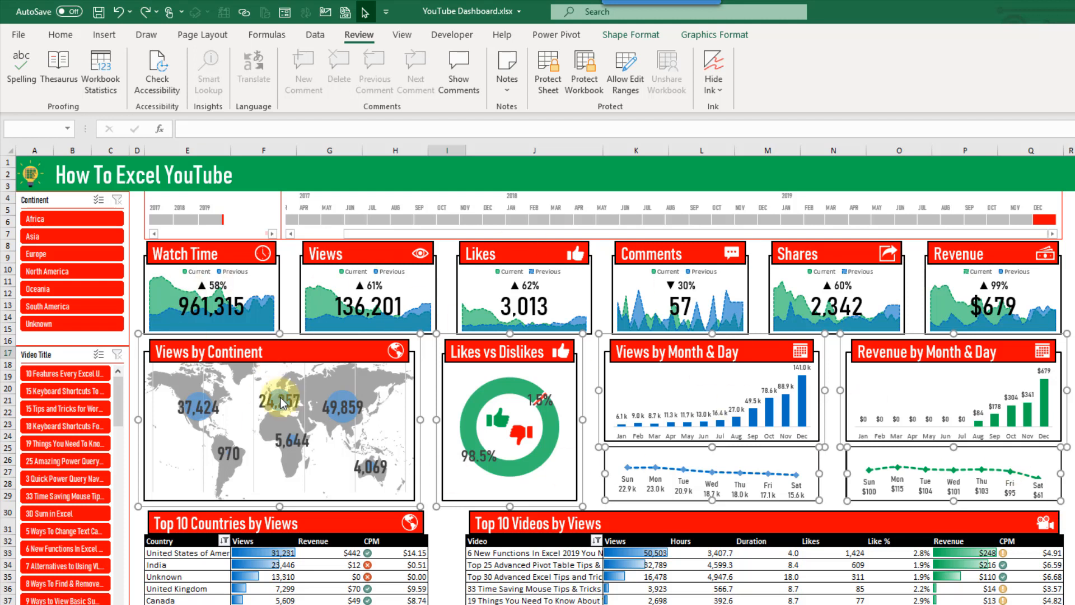
mouse_move(202, 374)
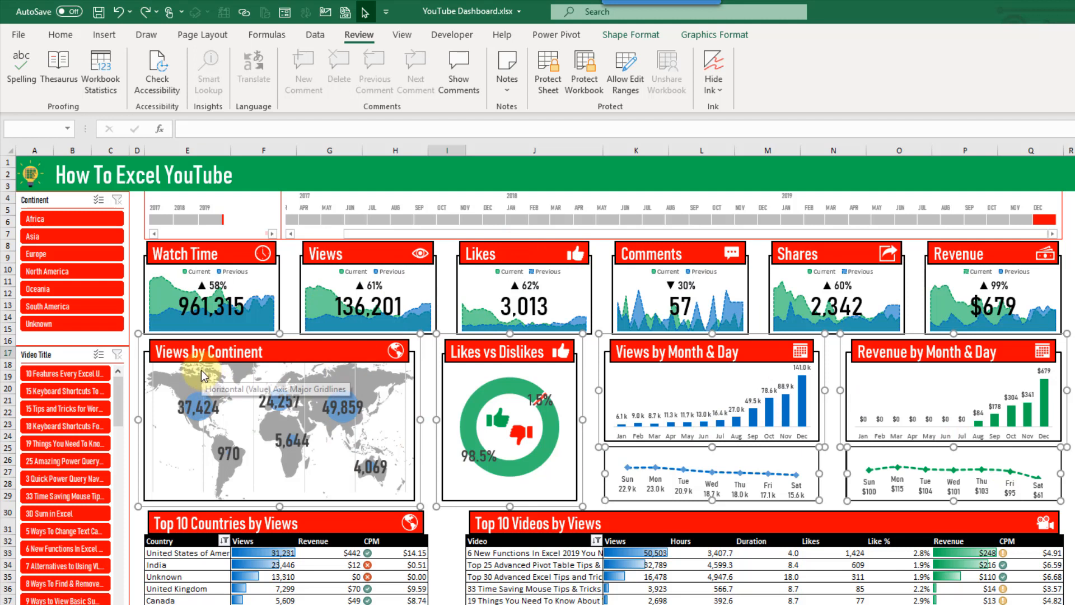